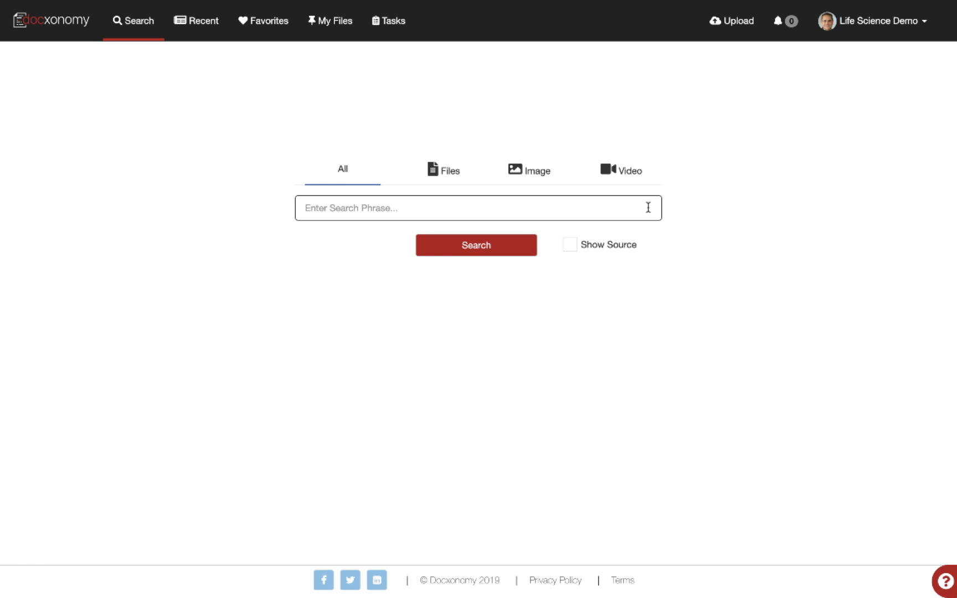
Enter the Japanese question フィリップ王子はいつUCBを訪れましたか? as the search phrase.
text(フィリップ王子はいつUCBを訪れましたか?)
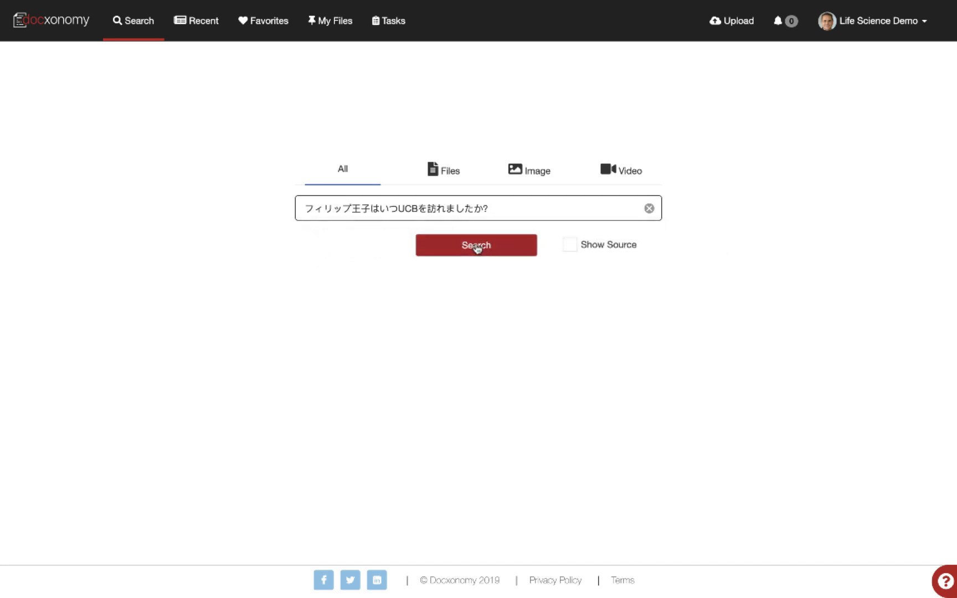
Run the Japanese search, returning 76 results with December 3, 2004 as top answer.
click(475, 245)
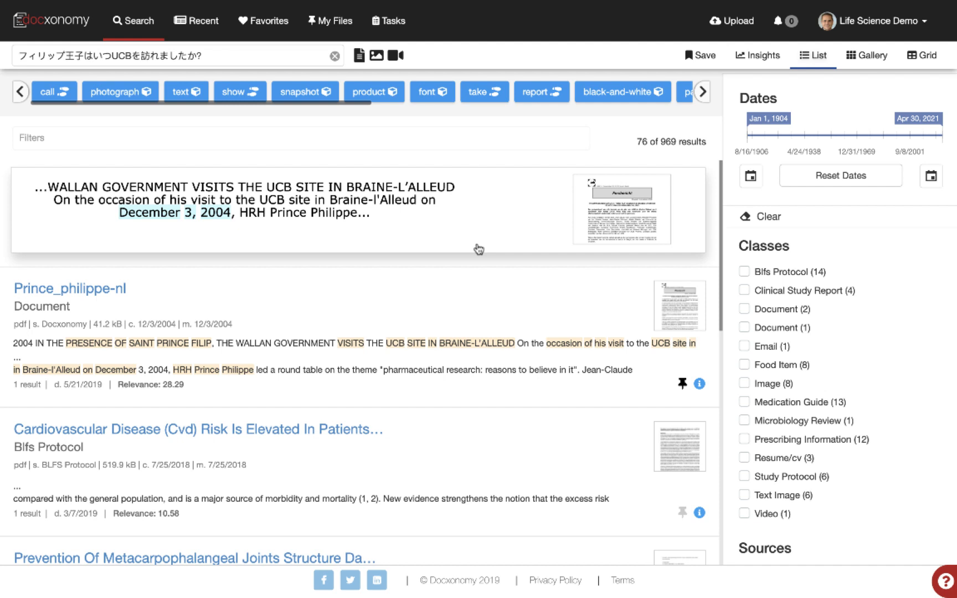
mouse_move(348, 223)
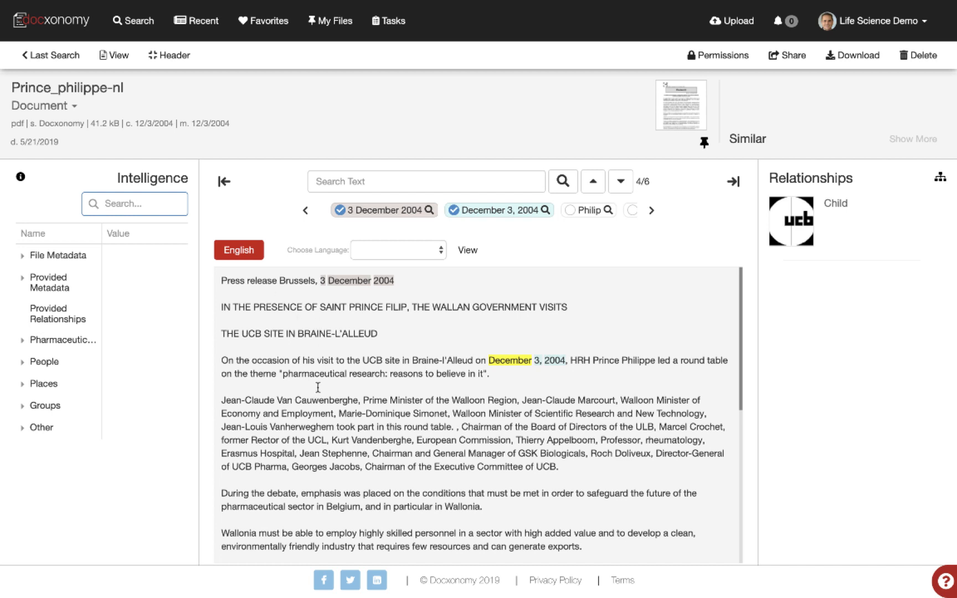
Show the original Dutch pages of the Prince_philippe-nl press release in the Viewer.
click(913, 141)
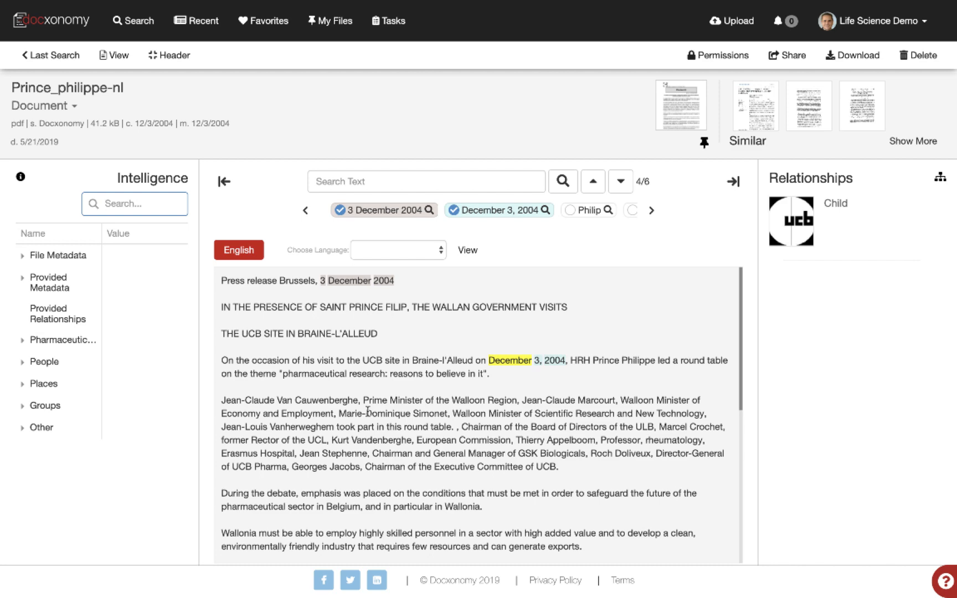
click(113, 55)
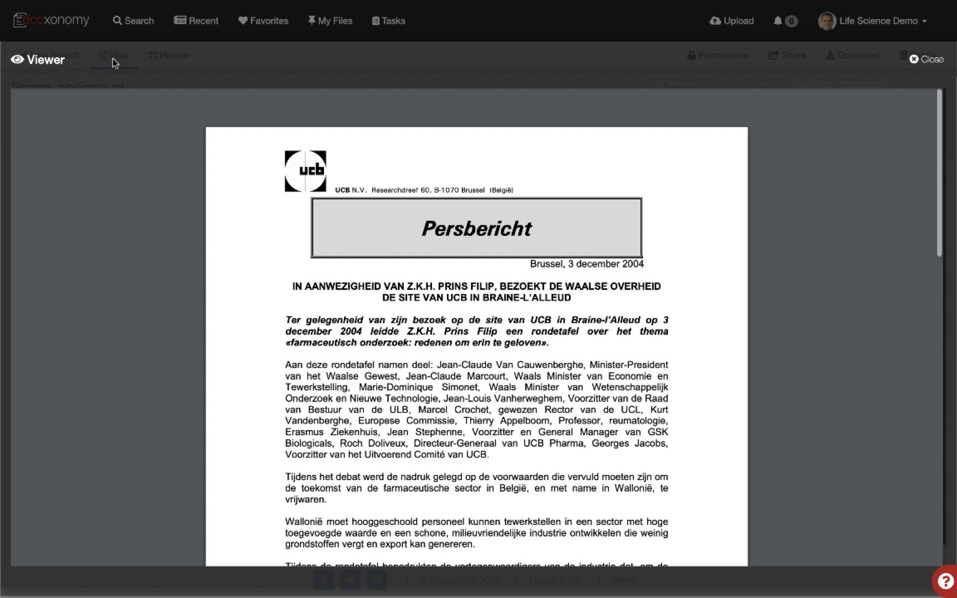
mouse_move(927, 59)
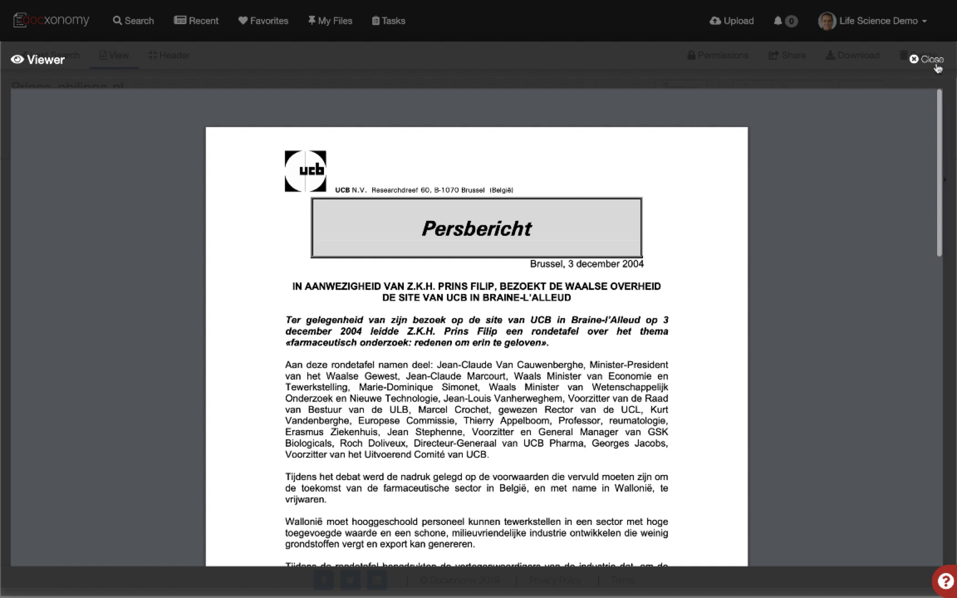
Leave the Viewer and choose Japanese as the press release's translation language.
click(924, 59)
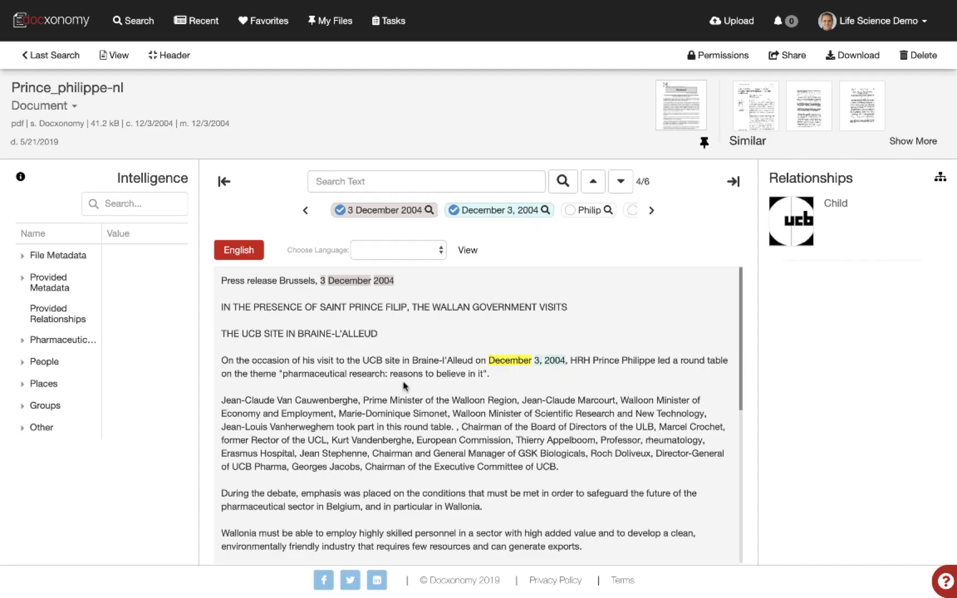
mouse_move(428, 464)
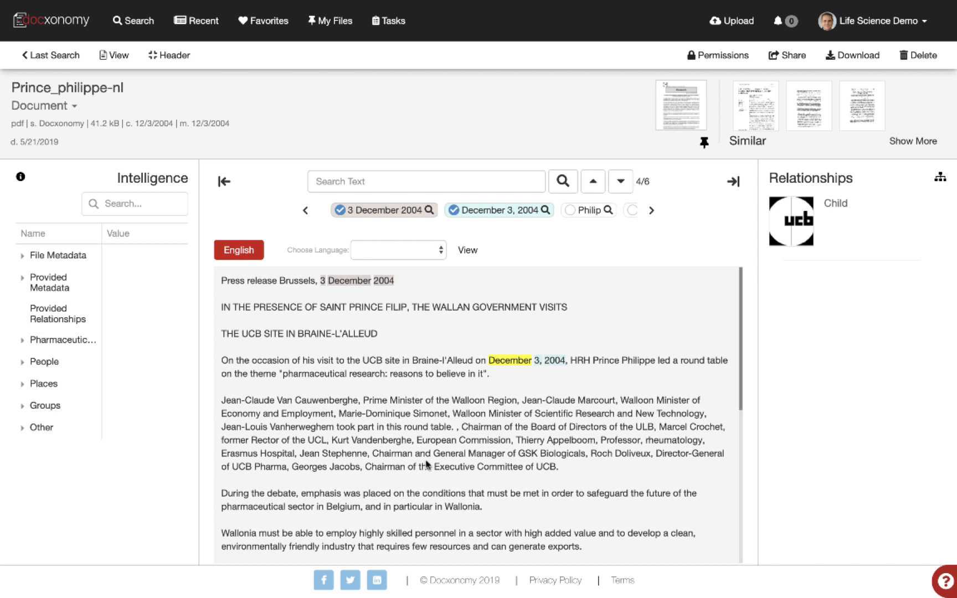
click(398, 249)
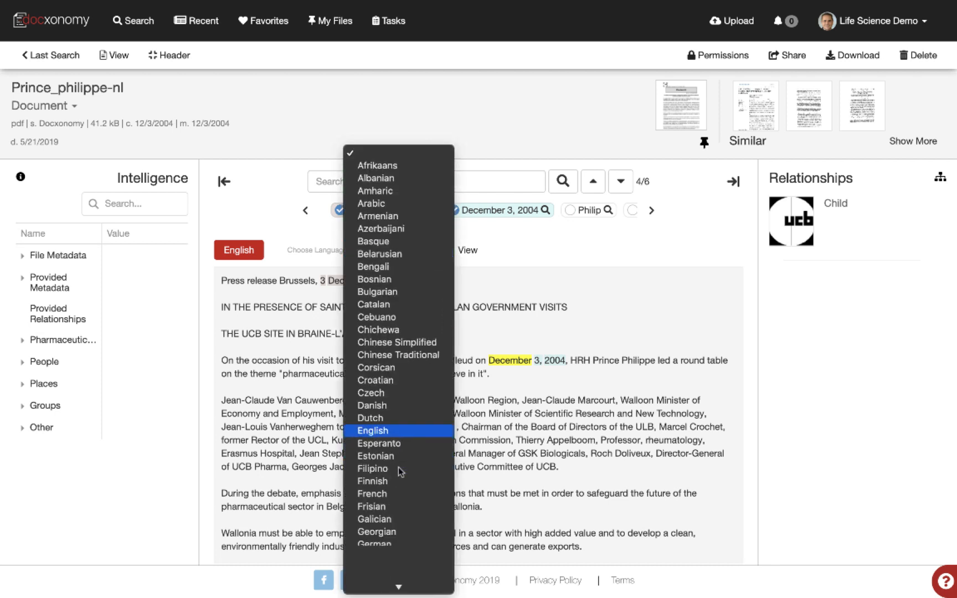
scroll(down, 3)
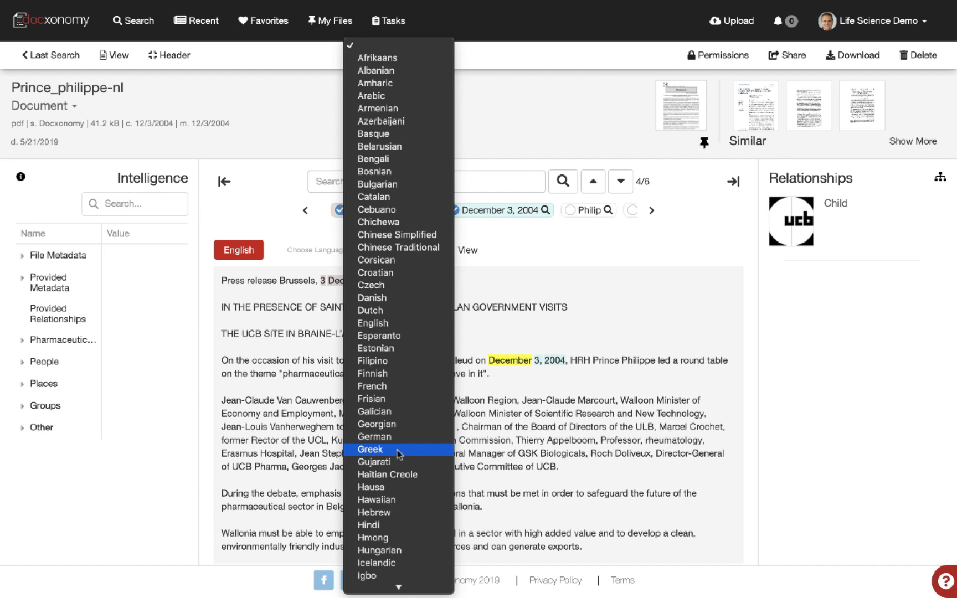
scroll(down, 3)
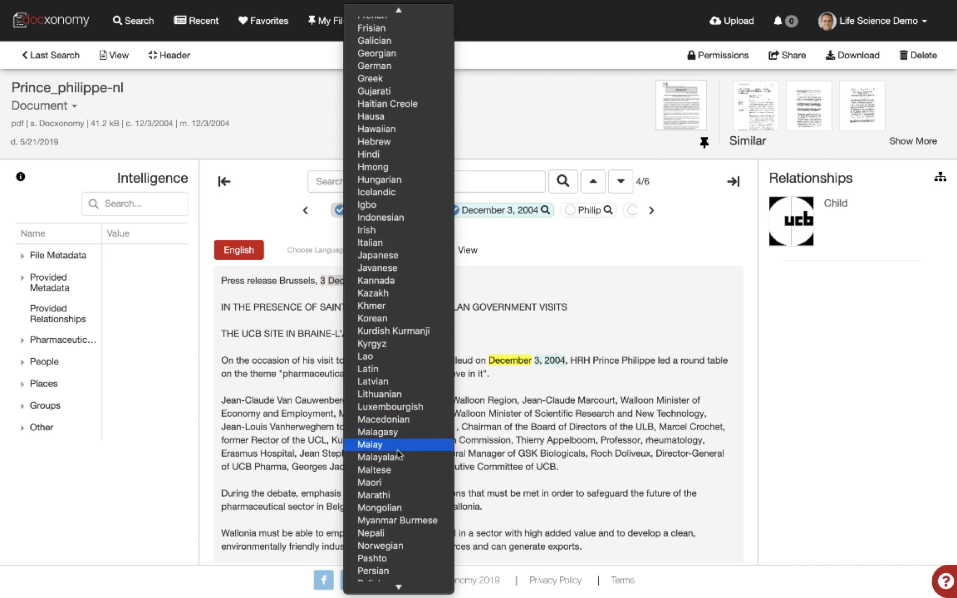
mouse_move(400, 243)
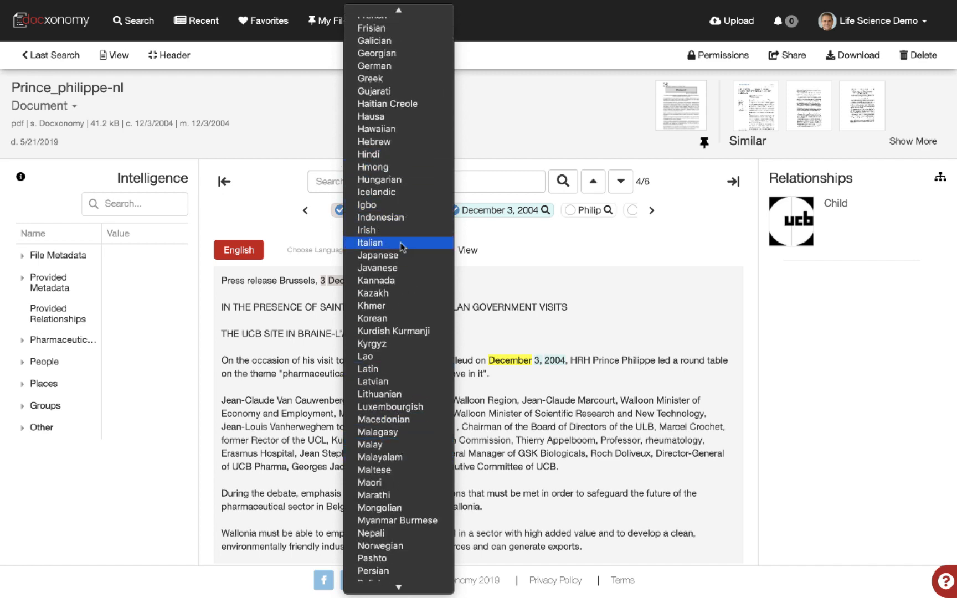
click(377, 255)
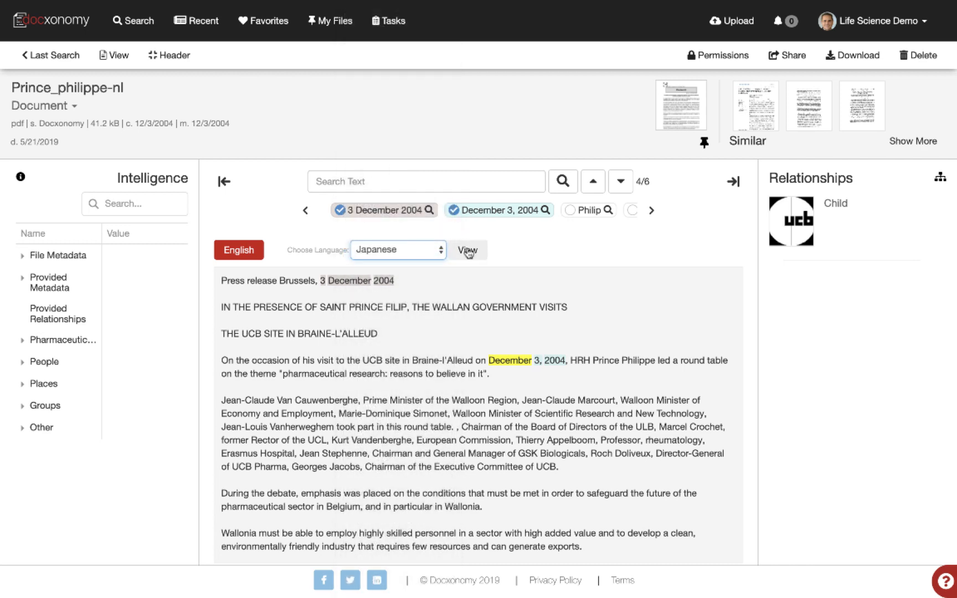
Render the Prince_philippe-nl press release text translated into Japanese.
click(468, 249)
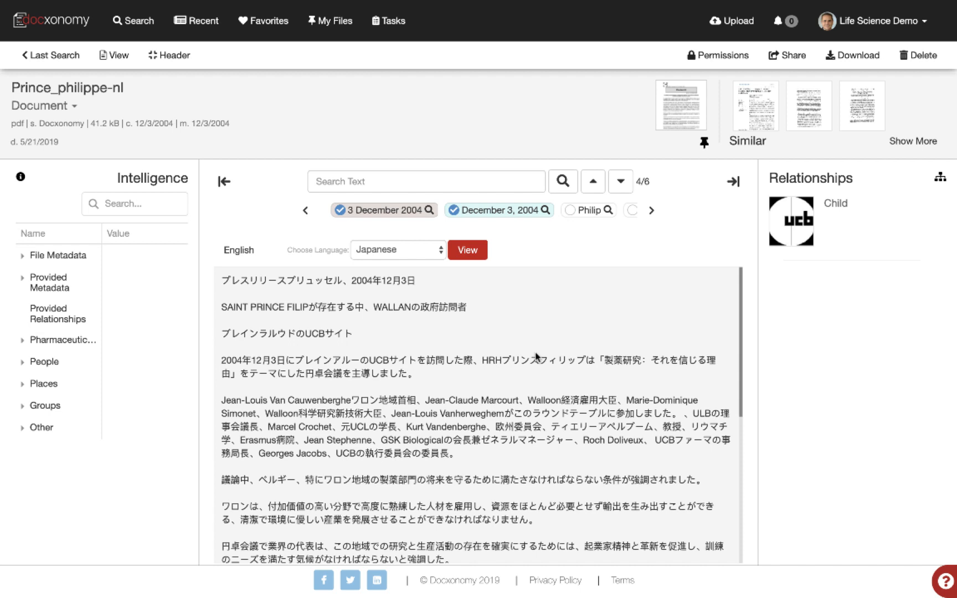
mouse_move(636, 299)
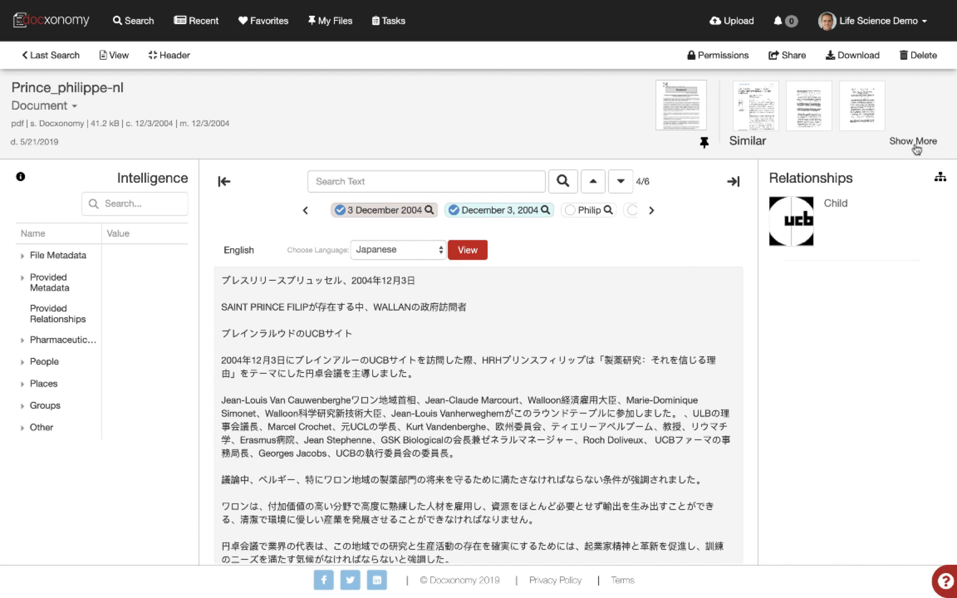
Show more documents similar to the Prince_philippe-nl press release.
click(911, 141)
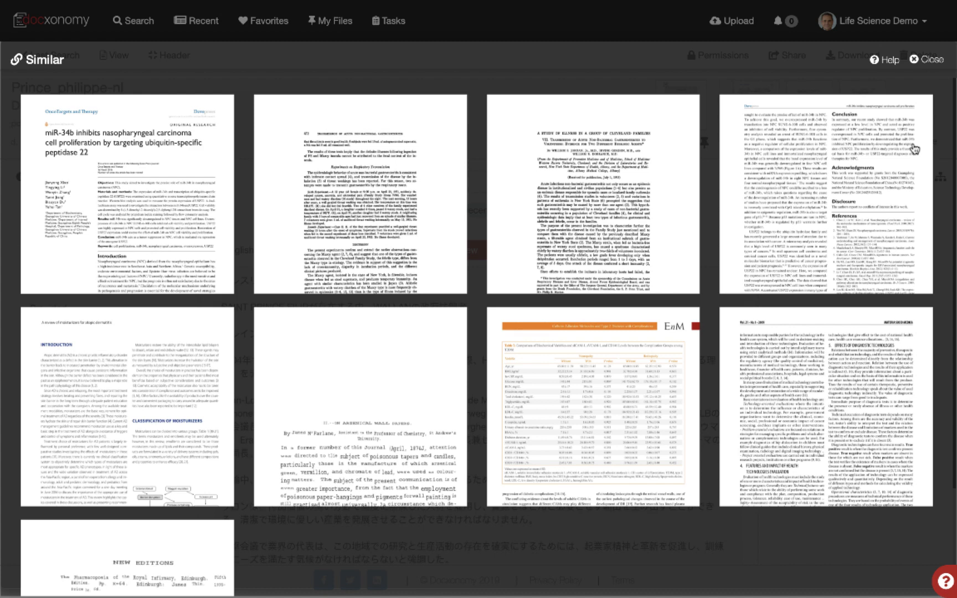
mouse_move(156, 220)
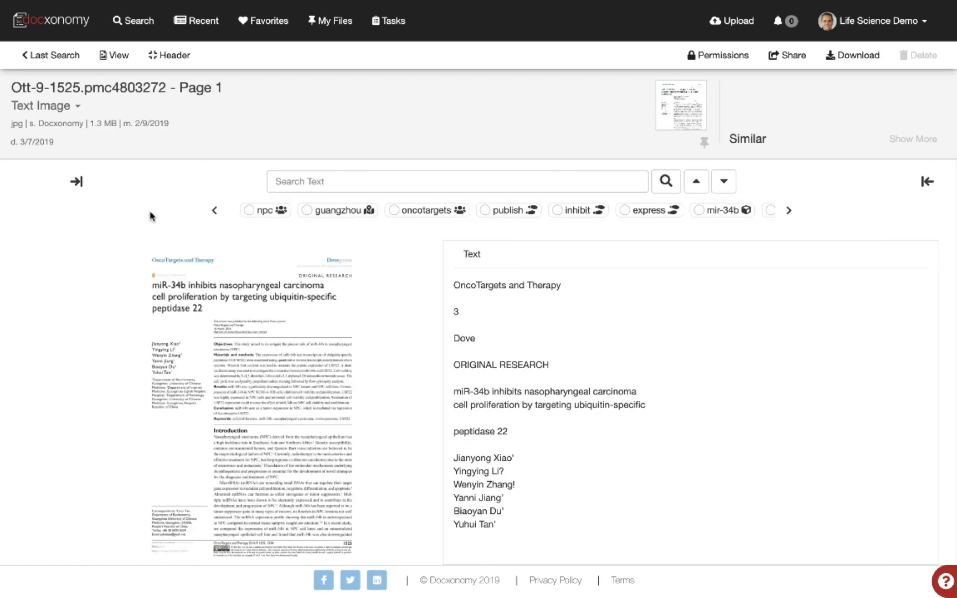
Open the miR-34b carcinoma paper and show its similar documents, including the Dutch press release.
click(75, 182)
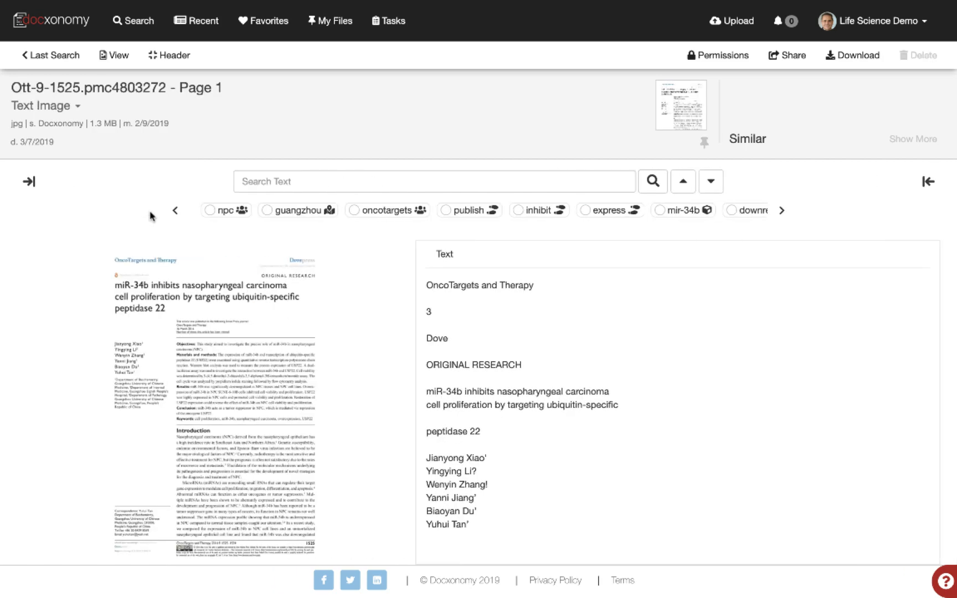
click(912, 141)
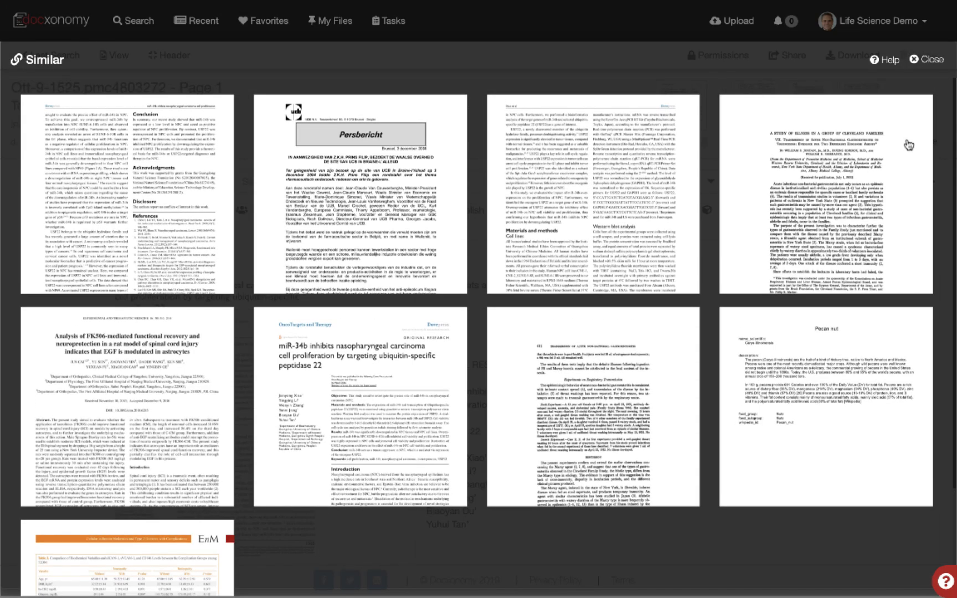
mouse_move(342, 241)
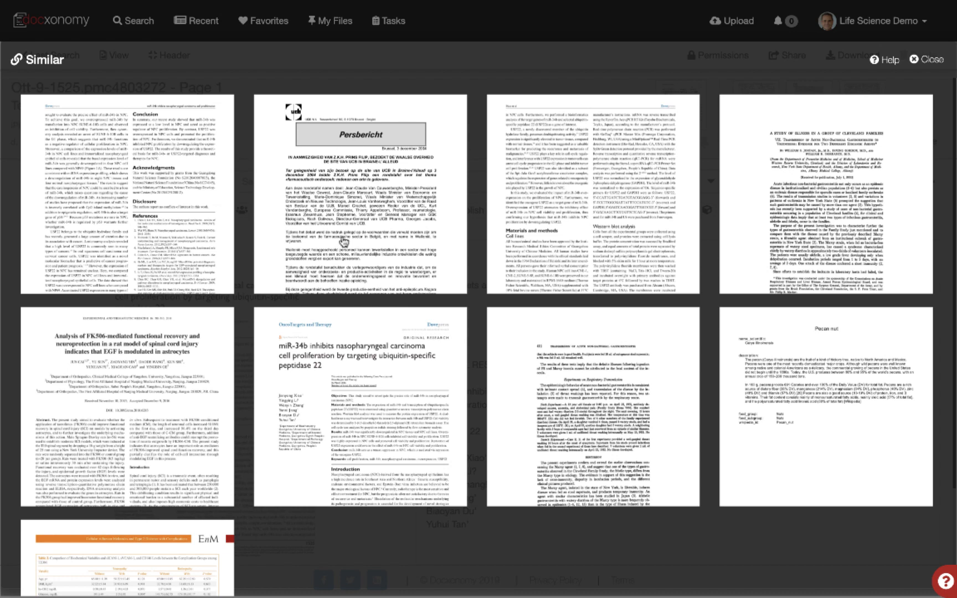